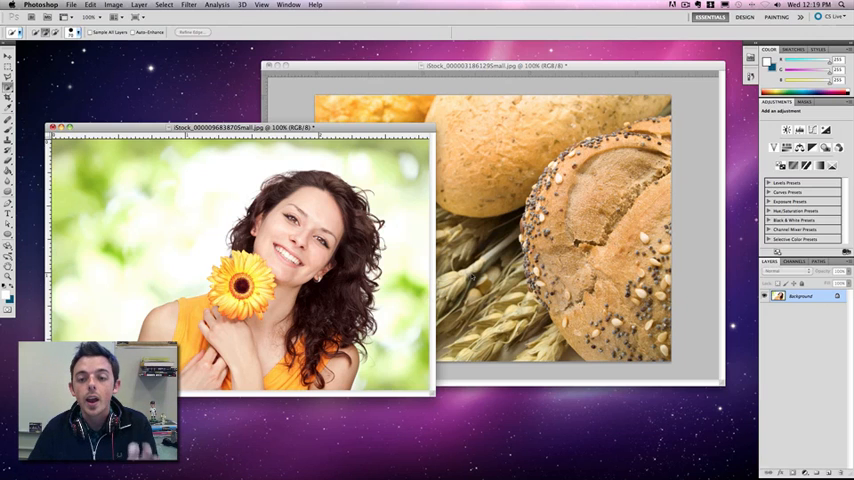
- Pick the Quick Selection tool to start selecting the curly-haired woman
{"action": "left_click", "coordinate": [495, 66]}
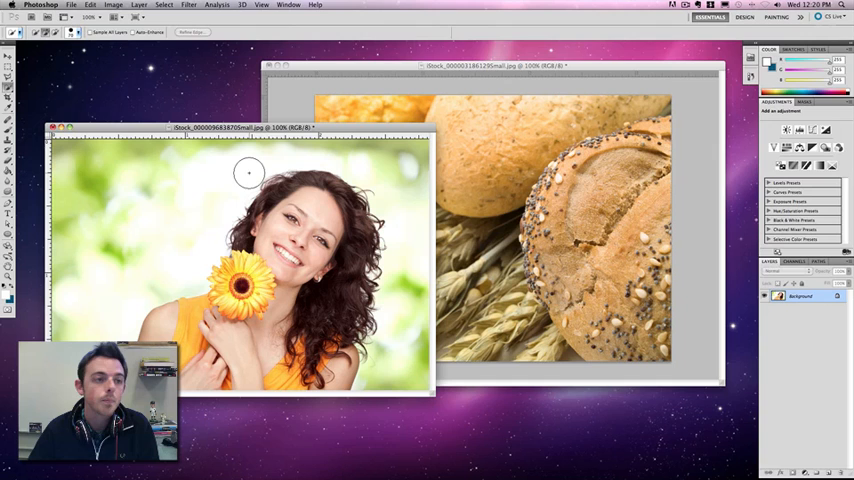
{"action": "mouse_move", "coordinate": [201, 160]}
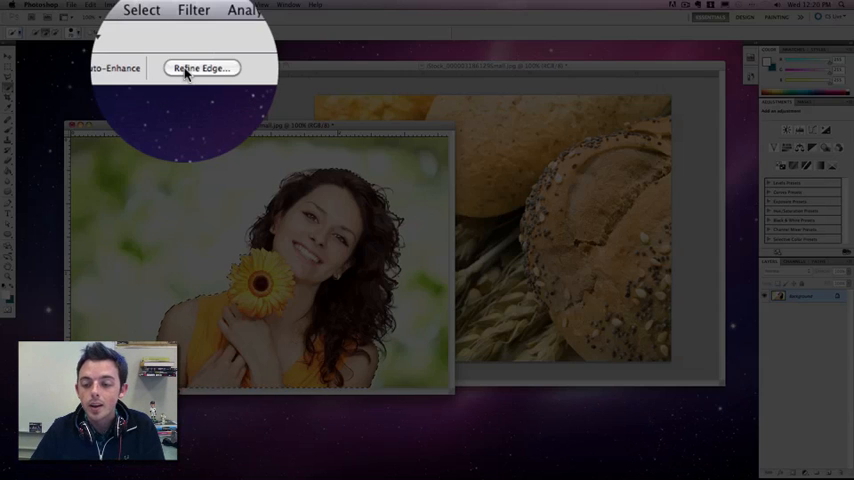
- Open Refine Edge for the woman selection, previewing on black
{"action": "left_click", "coordinate": [201, 67]}
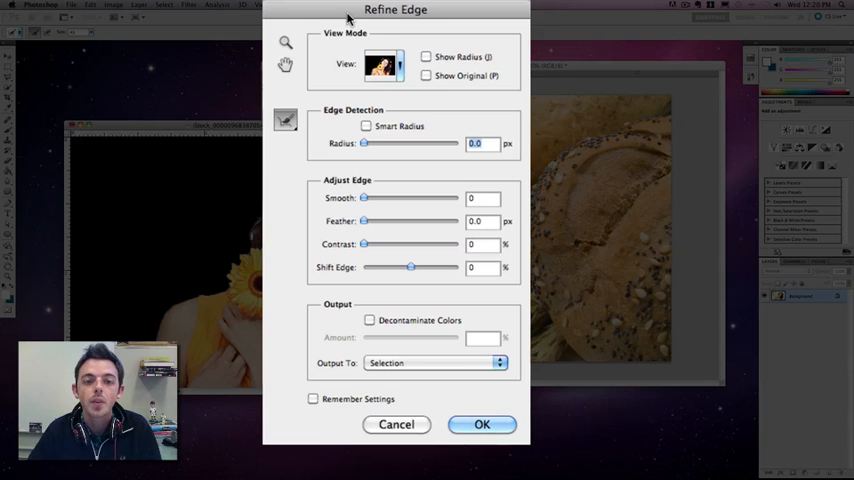
{"action": "mouse_move", "coordinate": [350, 190]}
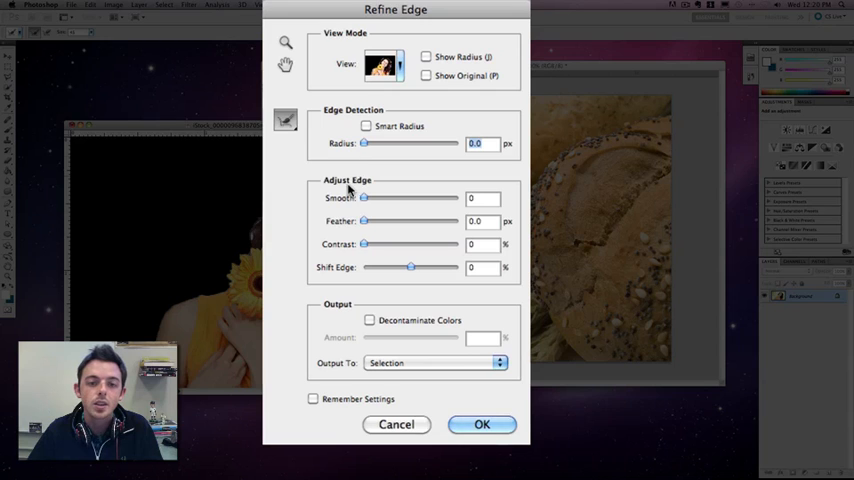
{"action": "mouse_move", "coordinate": [352, 198]}
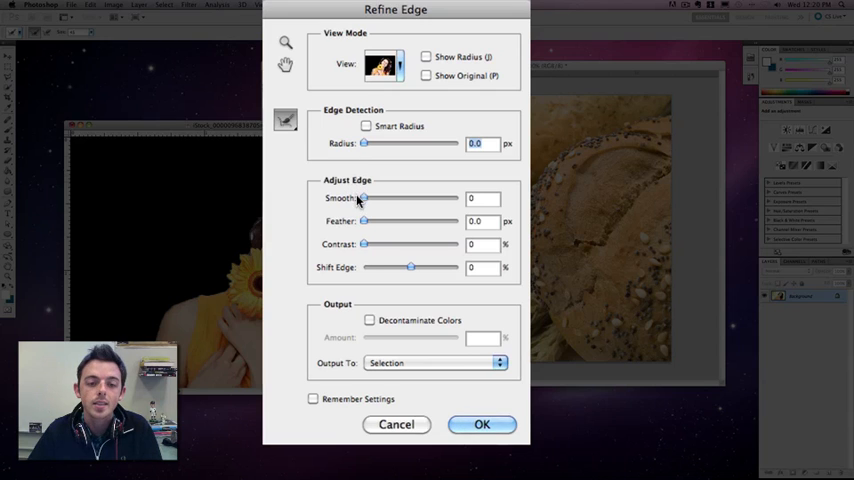
{"action": "mouse_move", "coordinate": [375, 285]}
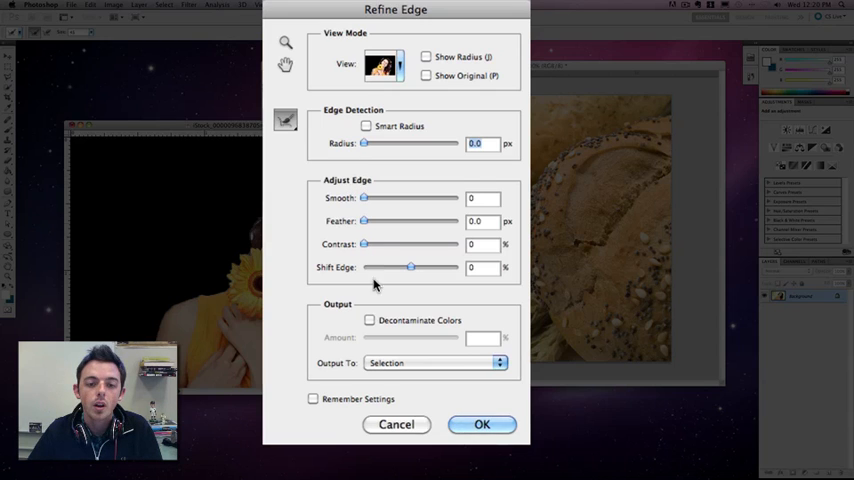
{"action": "mouse_move", "coordinate": [347, 310]}
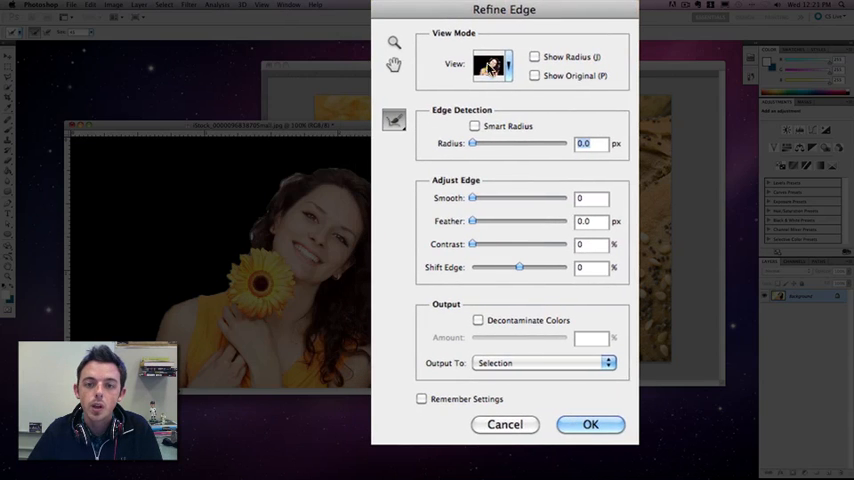
{"action": "left_click", "coordinate": [491, 64]}
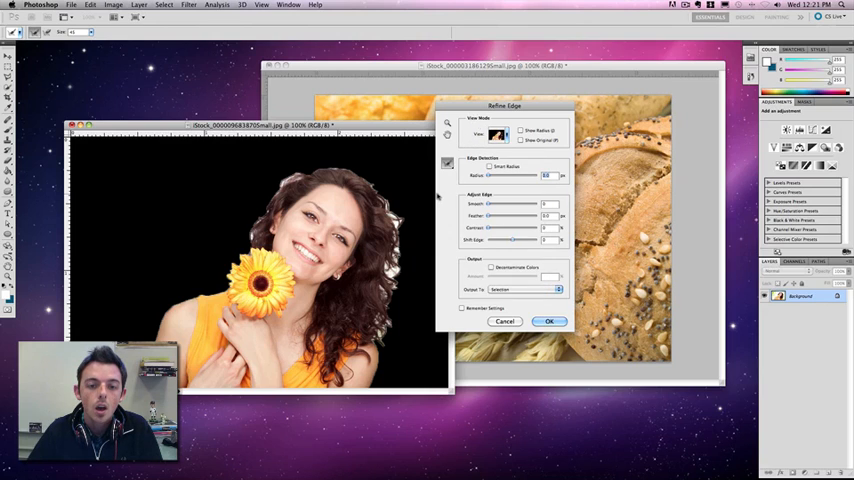
{"action": "mouse_move", "coordinate": [405, 265]}
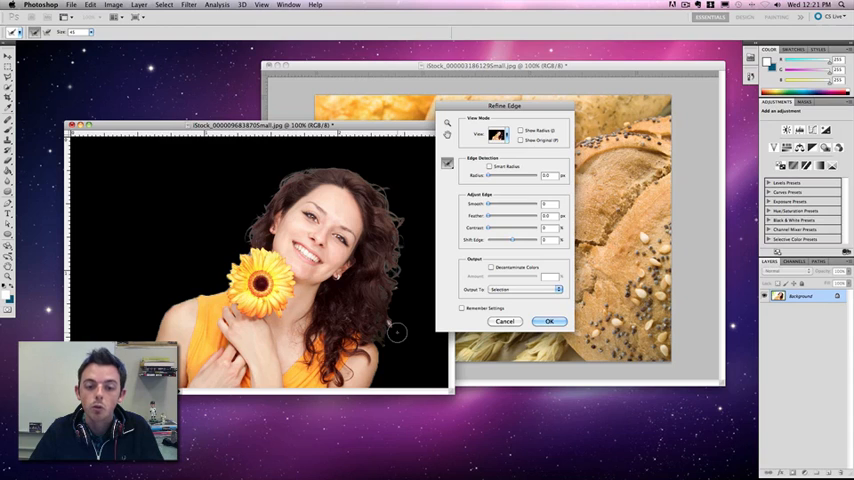
{"action": "mouse_move", "coordinate": [405, 365]}
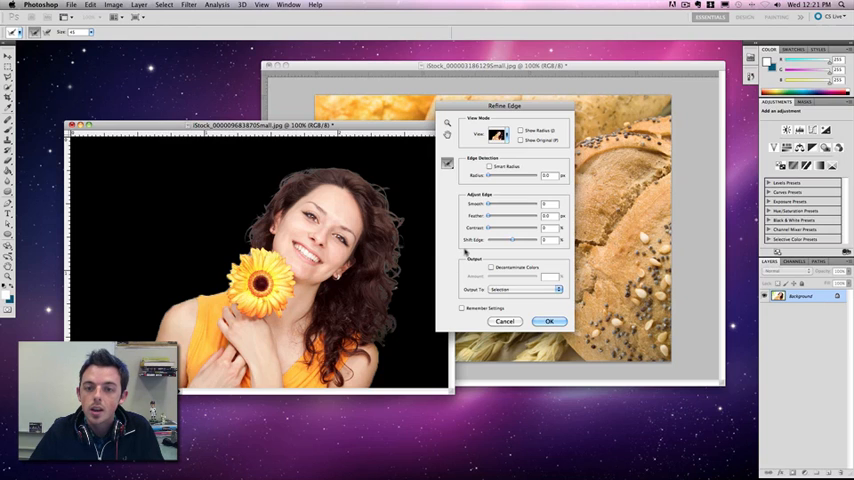
{"action": "mouse_move", "coordinate": [485, 190]}
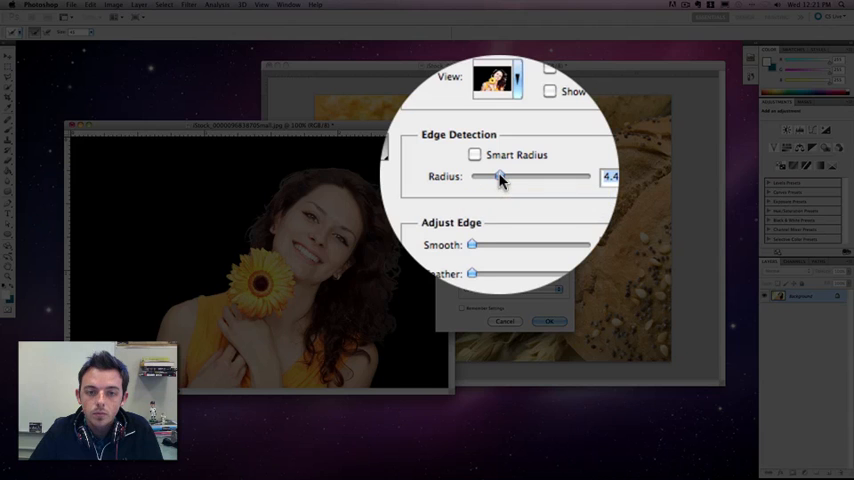
- Raise the Edge Detection radius above zero to soften the hair edges
{"action": "left_click_drag", "start_coordinate": [500, 177], "coordinate": [515, 177]}
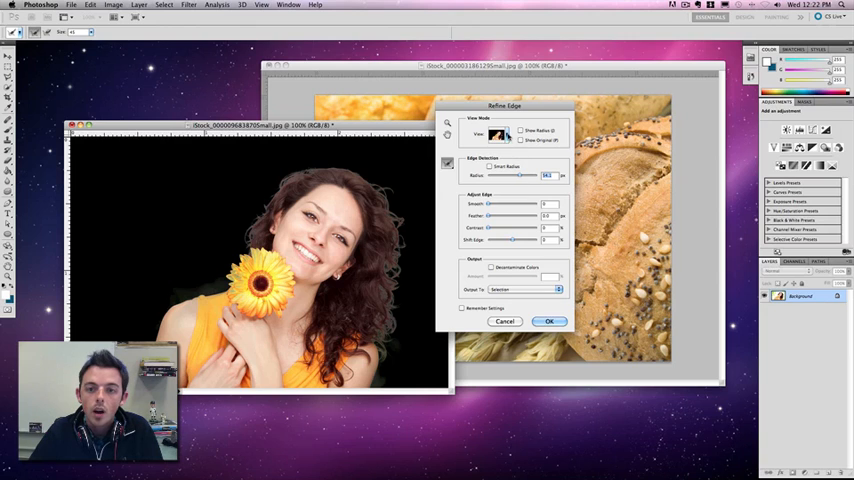
{"action": "left_click", "coordinate": [500, 135]}
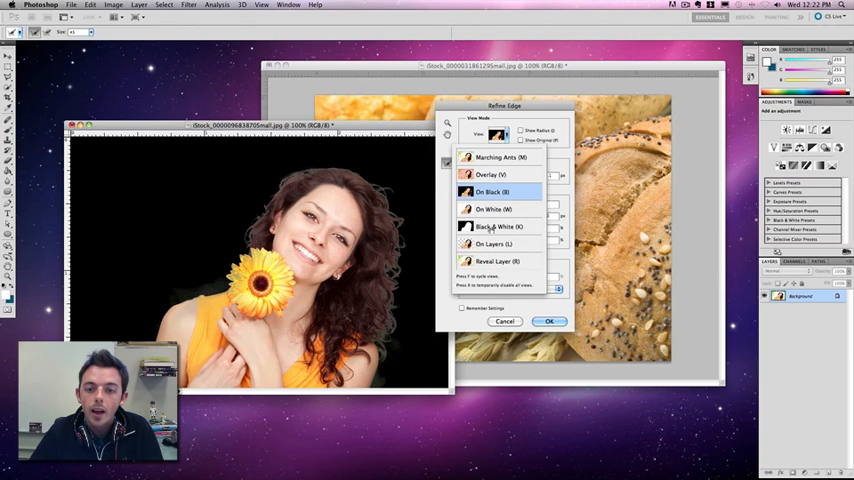
{"action": "left_click", "coordinate": [495, 226]}
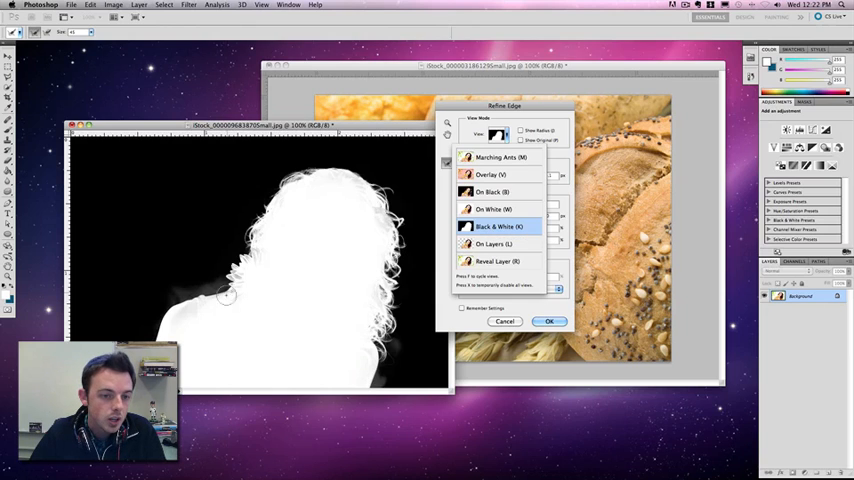
{"action": "mouse_move", "coordinate": [178, 322]}
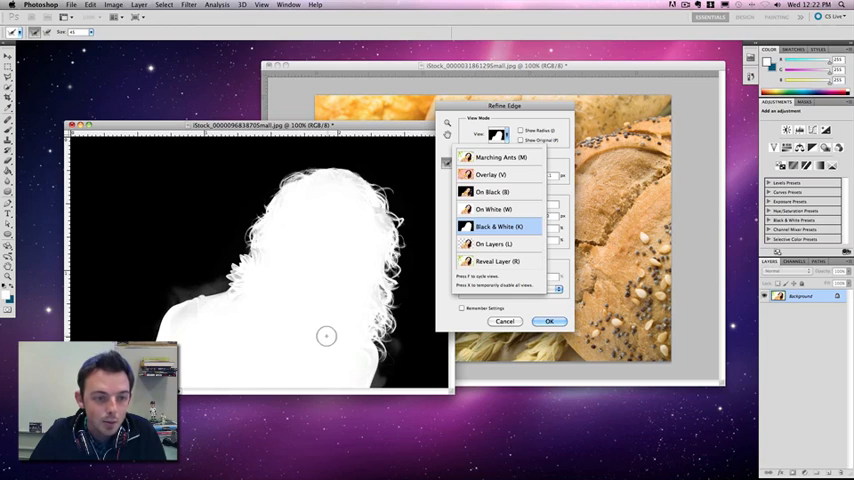
{"action": "mouse_move", "coordinate": [238, 323]}
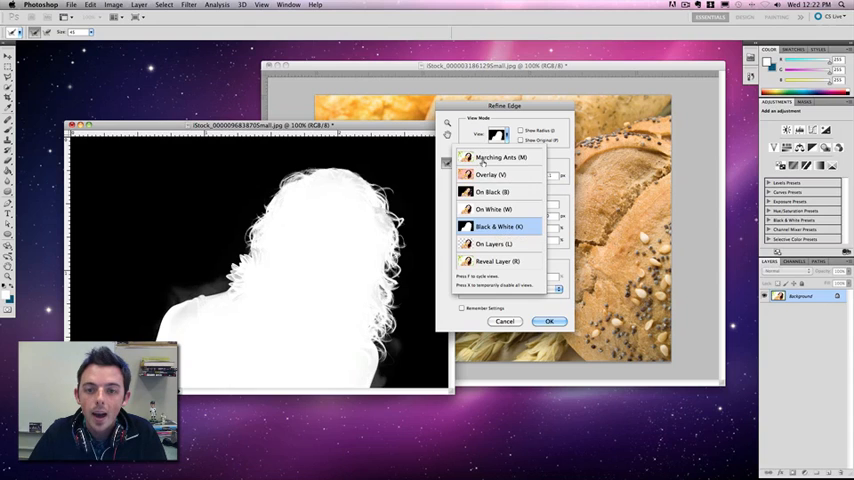
{"action": "left_click", "coordinate": [491, 191]}
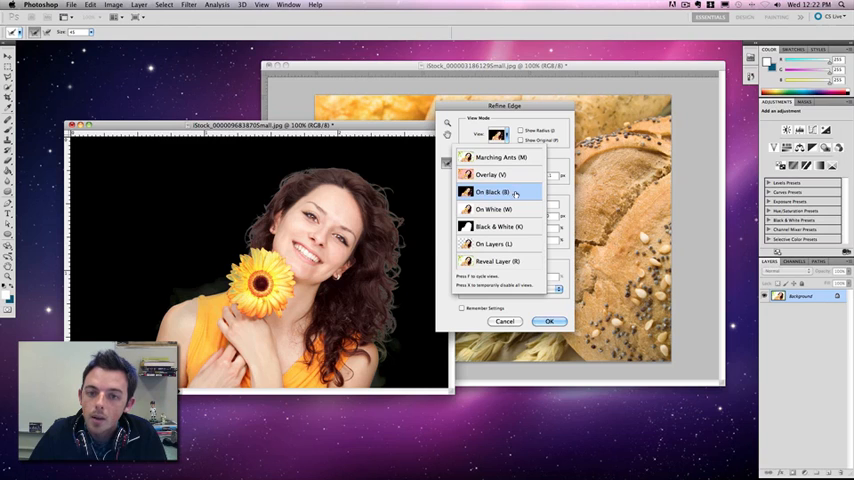
{"action": "left_click", "coordinate": [499, 191]}
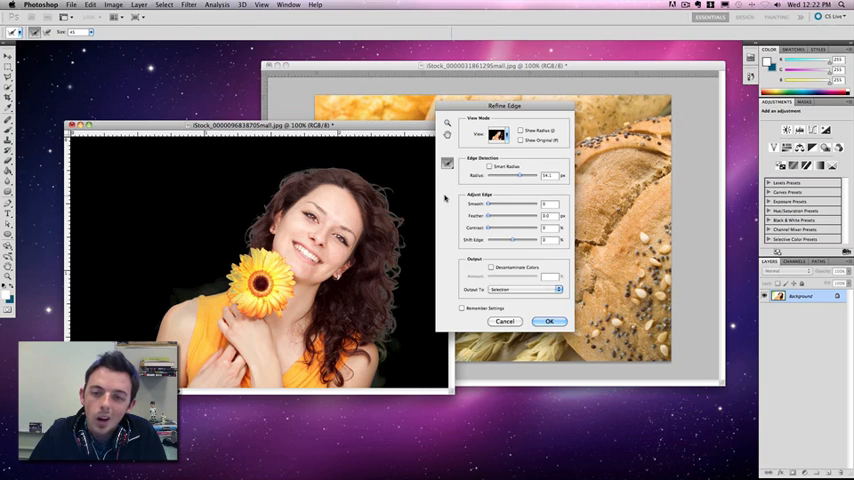
{"action": "left_click", "coordinate": [447, 163]}
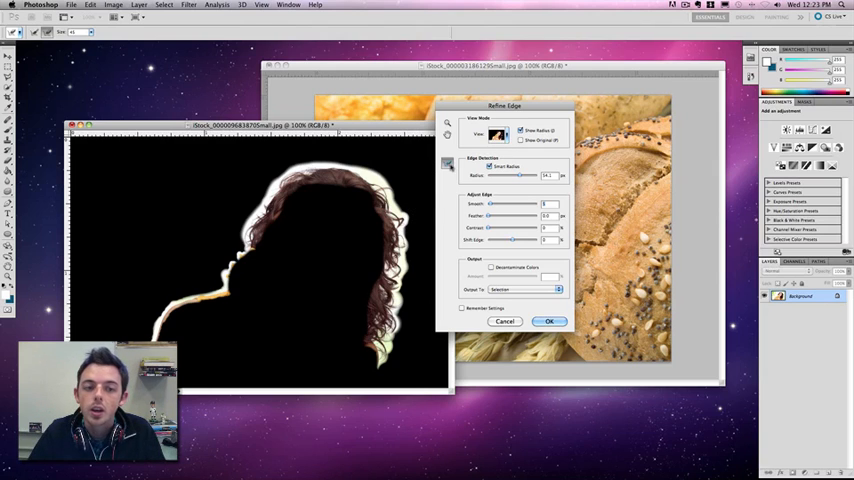
{"action": "mouse_move", "coordinate": [169, 291]}
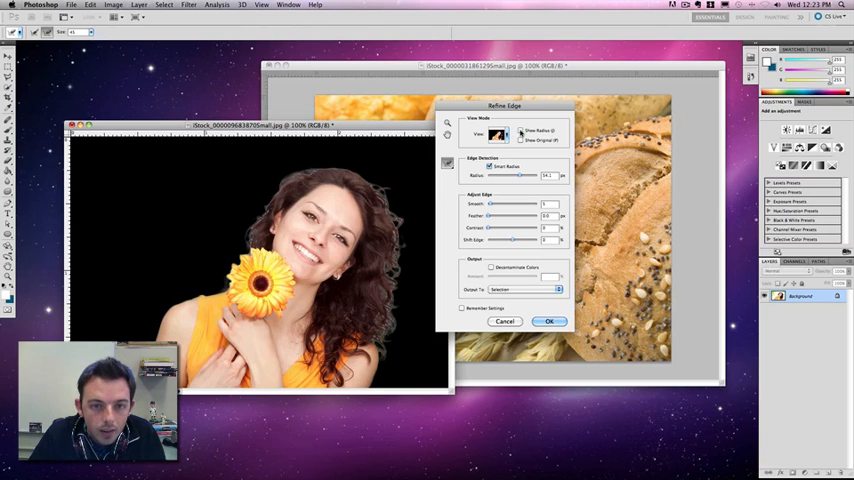
- Set the radius to 27.5 and choose the Refine Radius Tool for painting hair edges
{"action": "left_click_drag", "start_coordinate": [517, 176], "coordinate": [547, 176]}
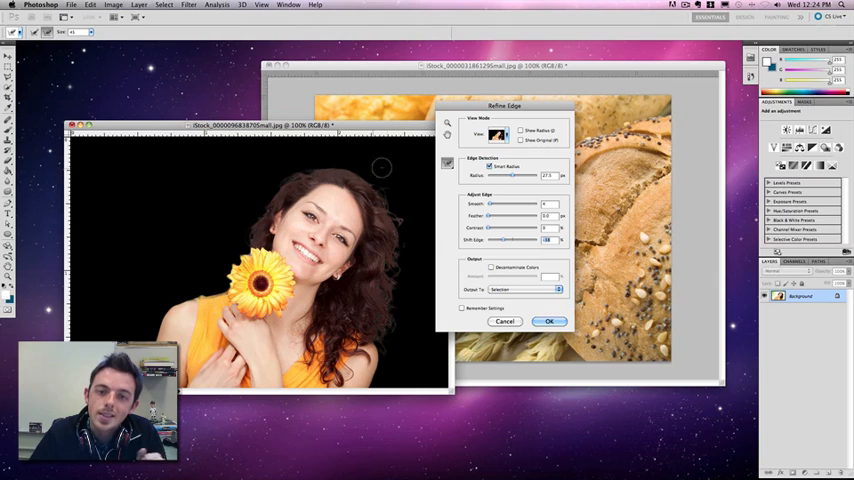
{"action": "left_click", "coordinate": [447, 162]}
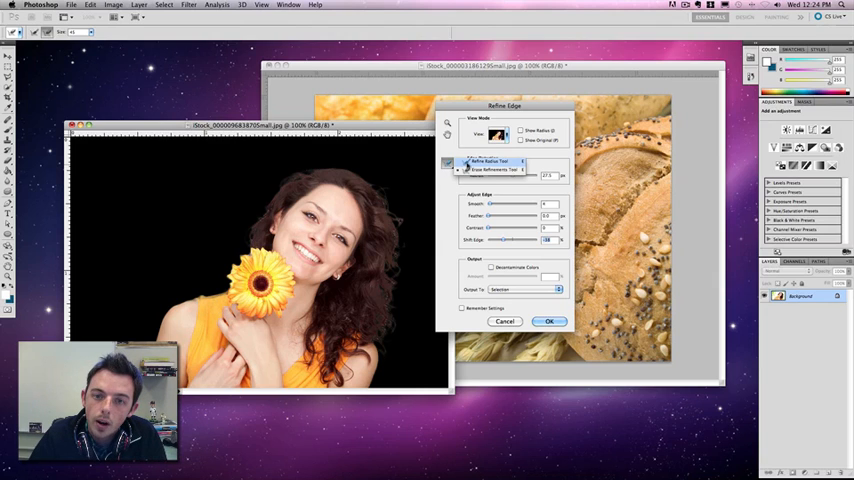
{"action": "left_click", "coordinate": [490, 167]}
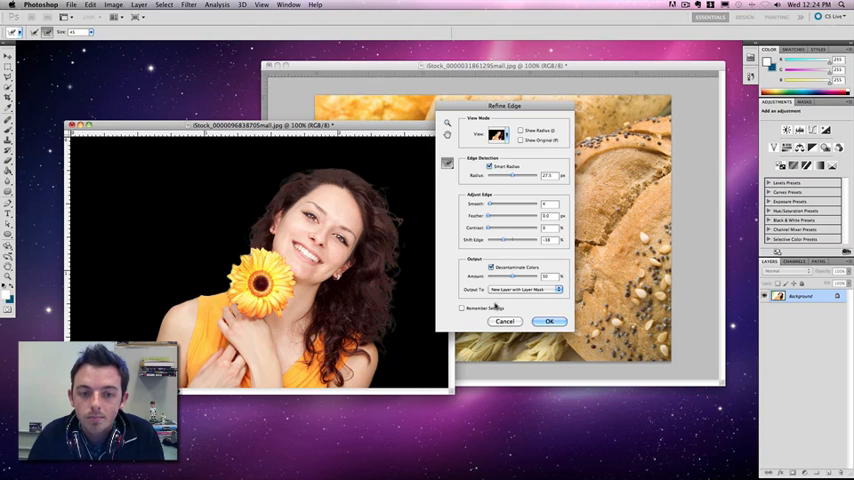
- Apply Refine Edge with Decontaminate Colors, outputting a new layer with layer mask
{"action": "left_click", "coordinate": [549, 321]}
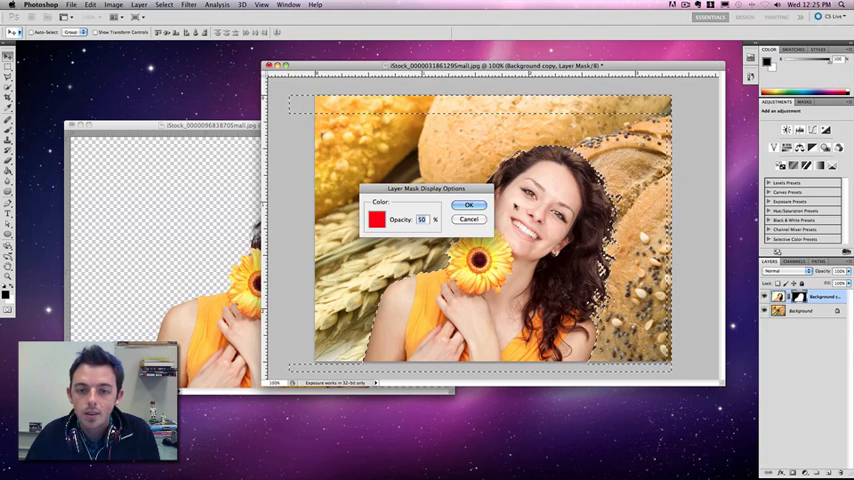
- Confirm Layer Mask Display Options and Alt-click the mask thumbnail to view it alone
{"action": "left_click", "coordinate": [469, 205]}
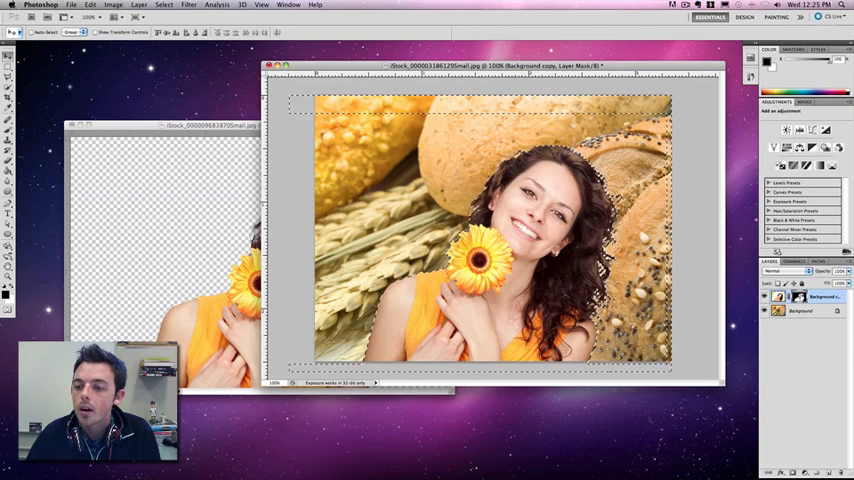
{"action": "left_click", "coordinate": [779, 296]}
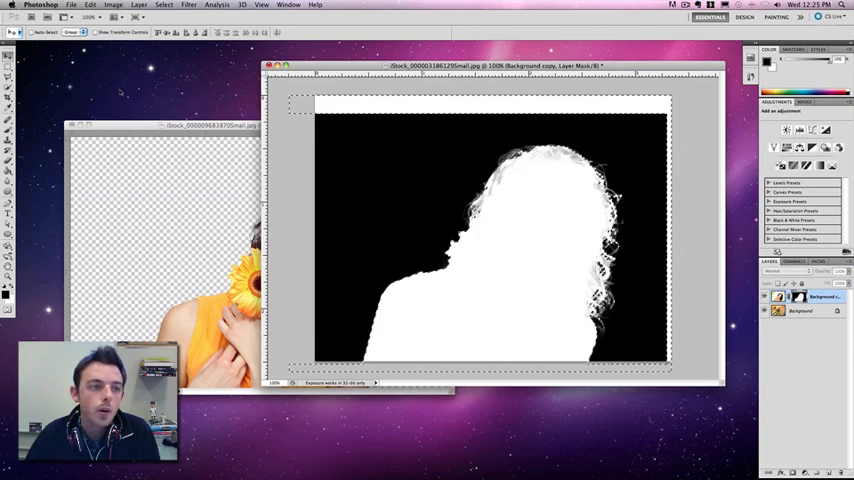